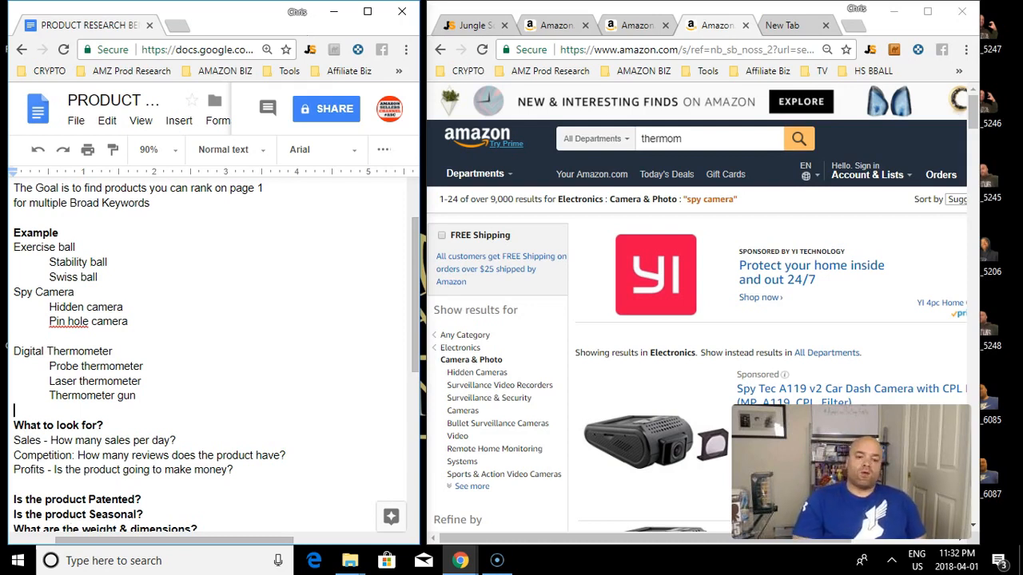
scroll("down", 3)
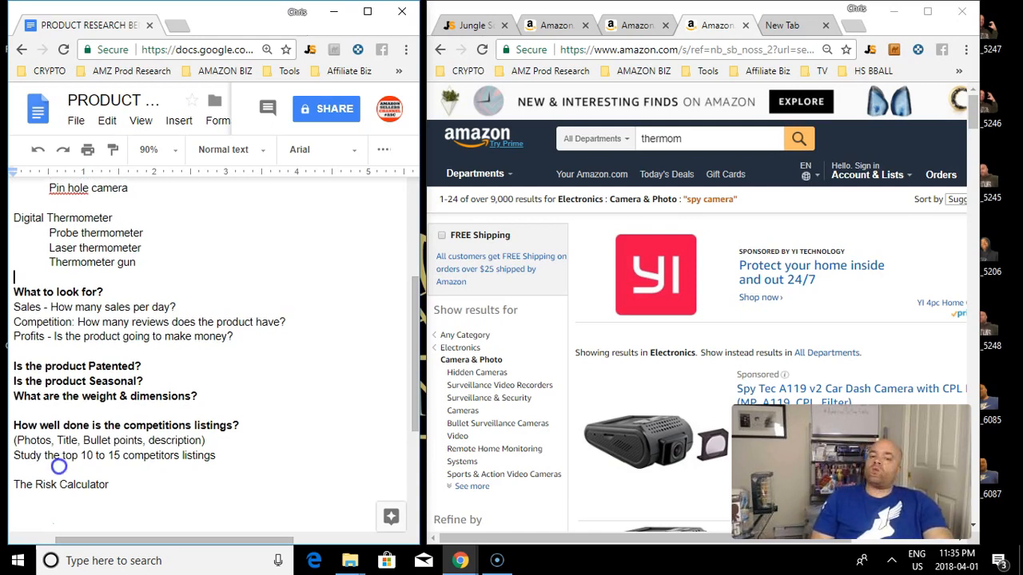
scroll("up", 3)
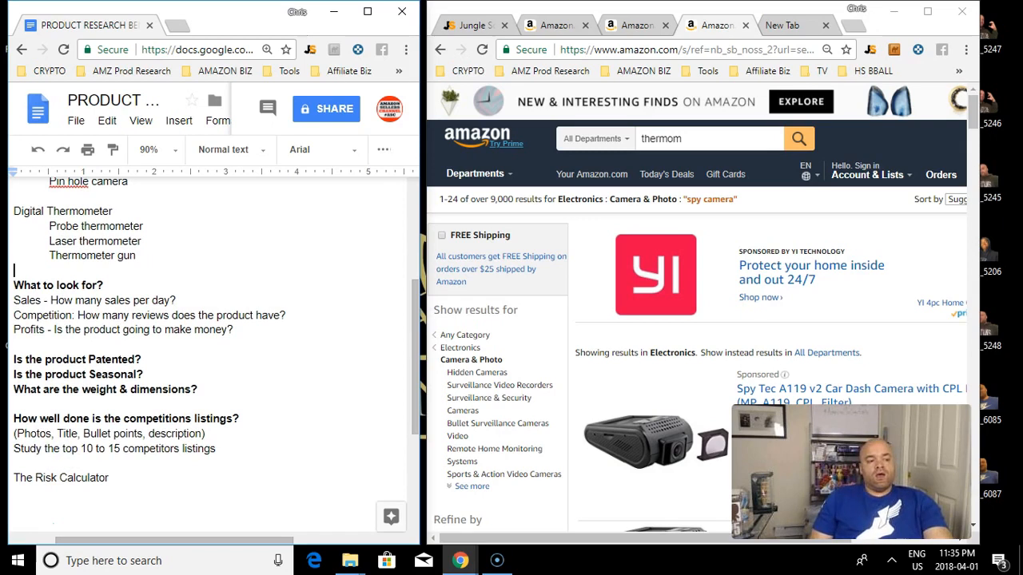